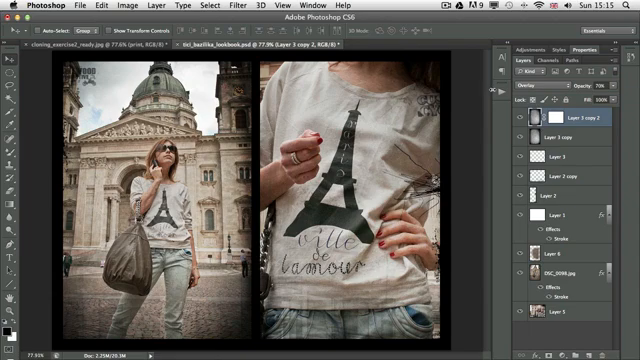
mouse_move(475, 105)
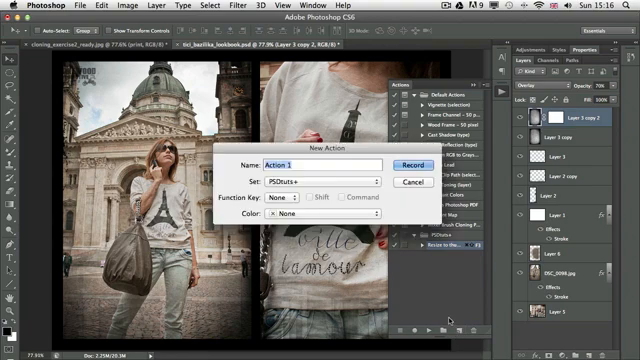
Name the new action '3d print visual' in the PSDtuts+ set on F4 and start recording
text(3d print visual)
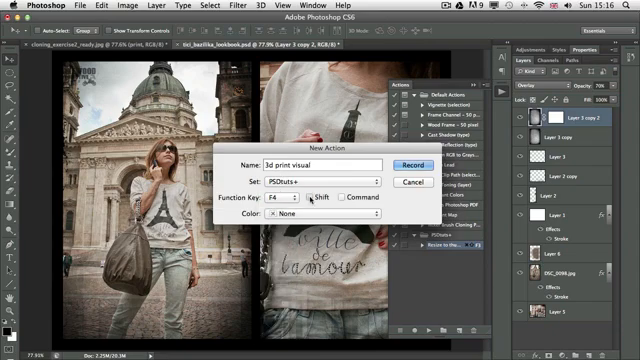
click(409, 153)
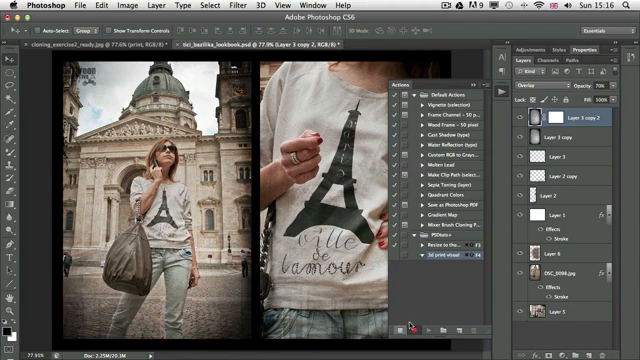
mouse_move(405, 328)
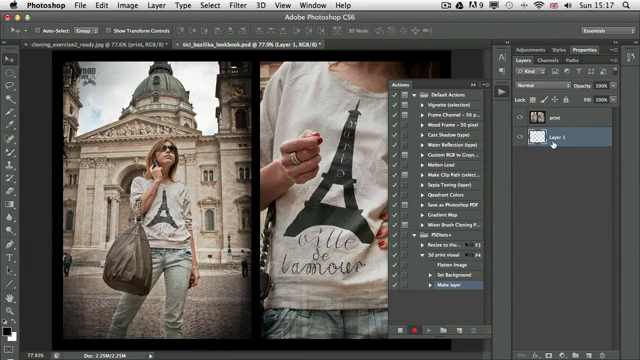
Rename the empty Layer 1 to 'background'
double_click(575, 143)
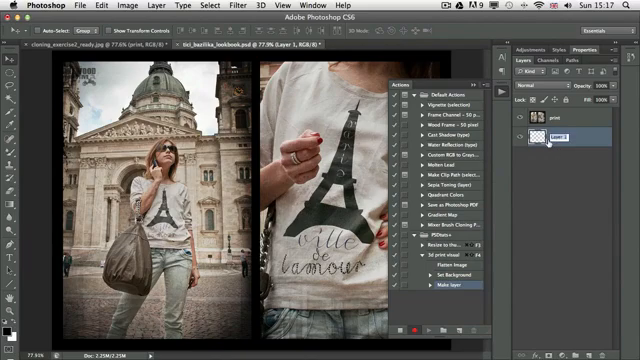
text(background)
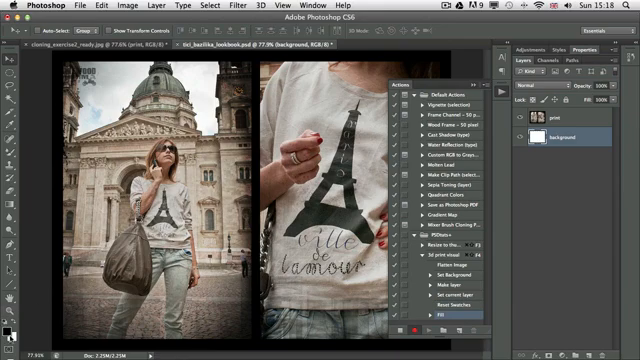
mouse_move(10, 340)
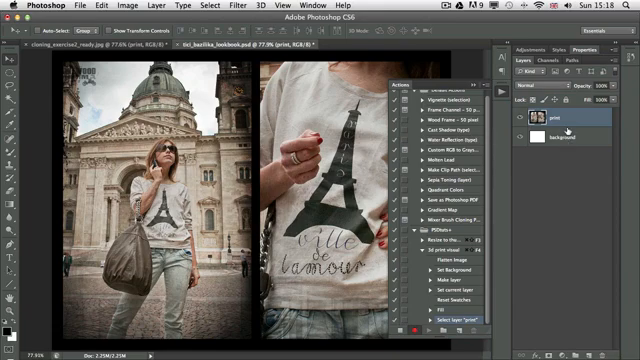
Bring up the context menu for the print layer
right_click(560, 122)
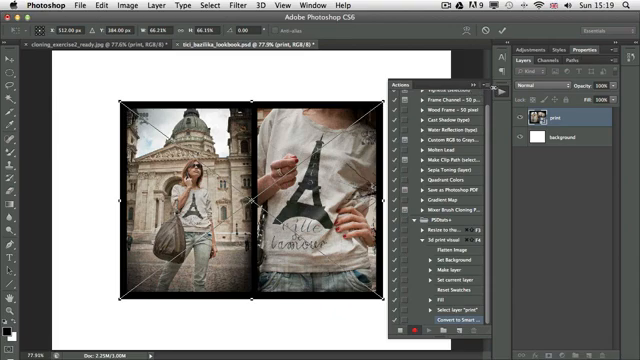
Commit the tilted perspective distortion of the print Smart Object
click(491, 89)
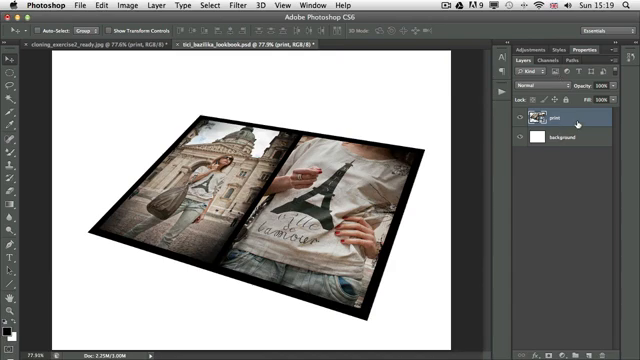
Open the print layer's Layer Style settings to add a drop shadow
double_click(565, 122)
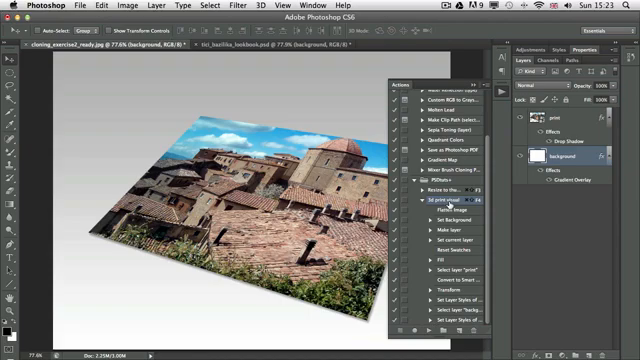
mouse_move(449, 206)
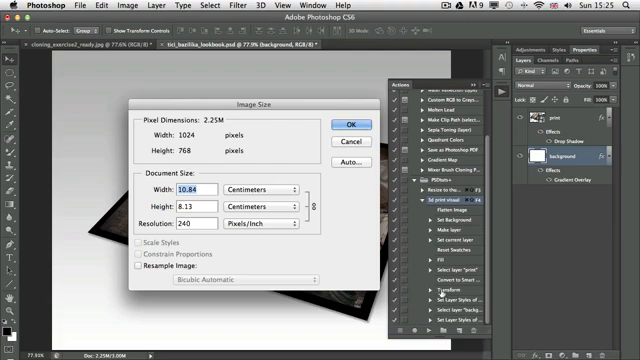
Bring back the layered lookbook collage with its 240 ppi image size settings showing
click(351, 124)
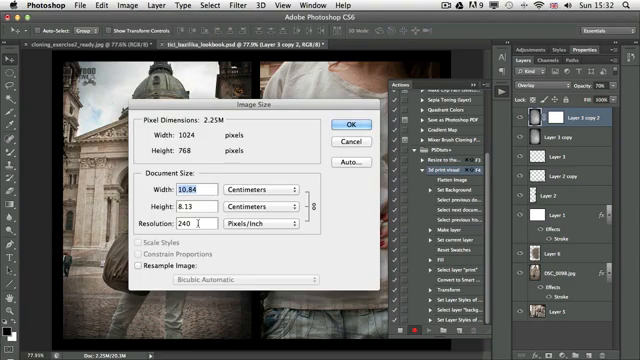
Set resolution to 72 ppi and view the History panel after replaying the action
text(72)
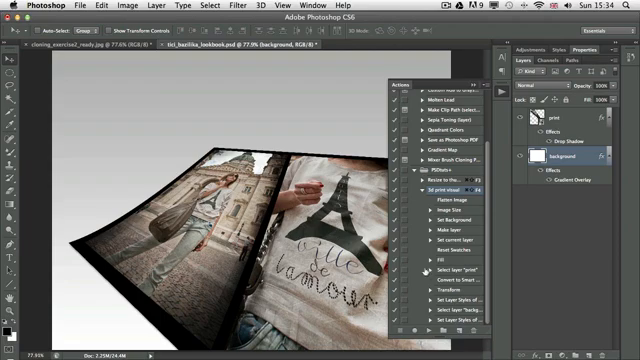
click(559, 57)
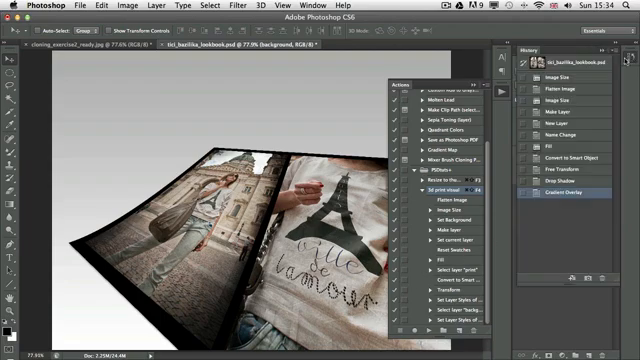